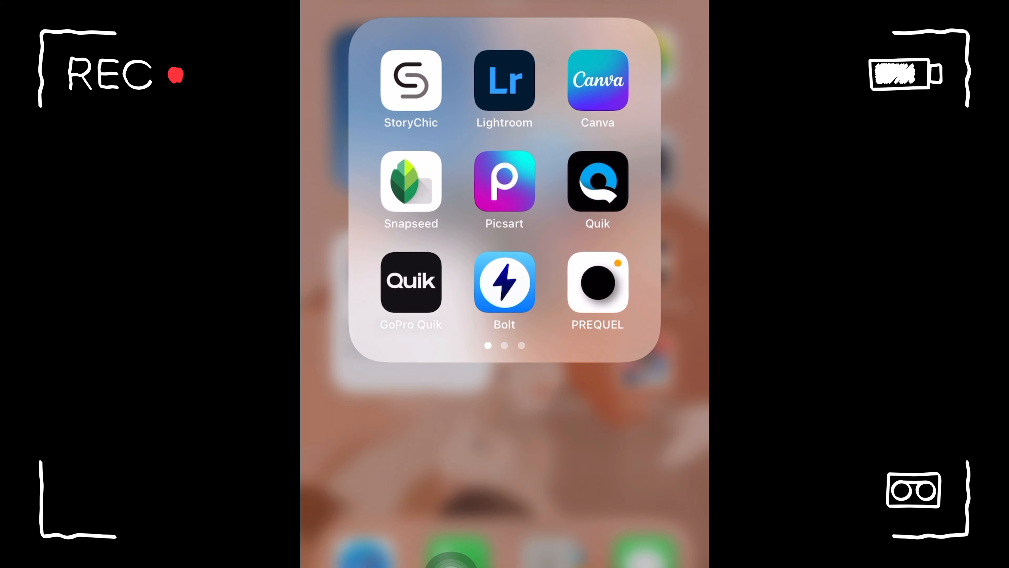
# Launch VLLO from the home screen's editing apps folder.
pyautogui.click(598, 182)
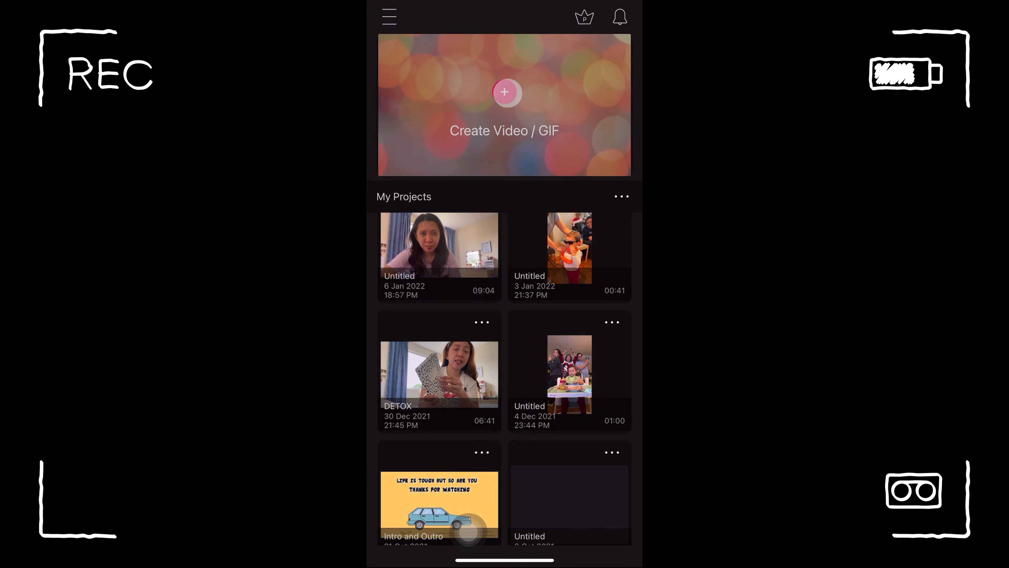
# Create a new video project from three selected clips at 9:16 with Fill mode.
pyautogui.click(504, 92)
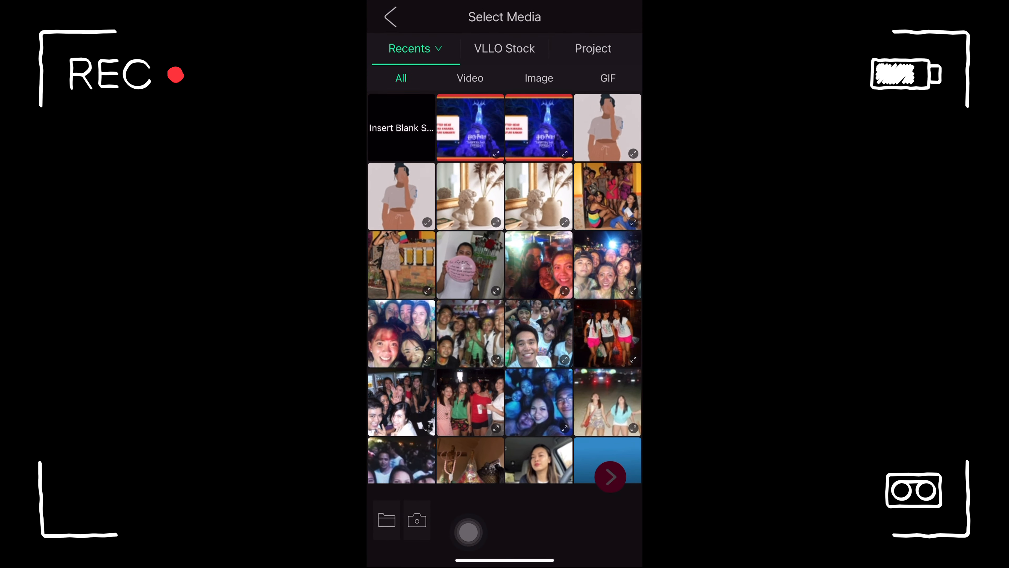
pyautogui.click(470, 77)
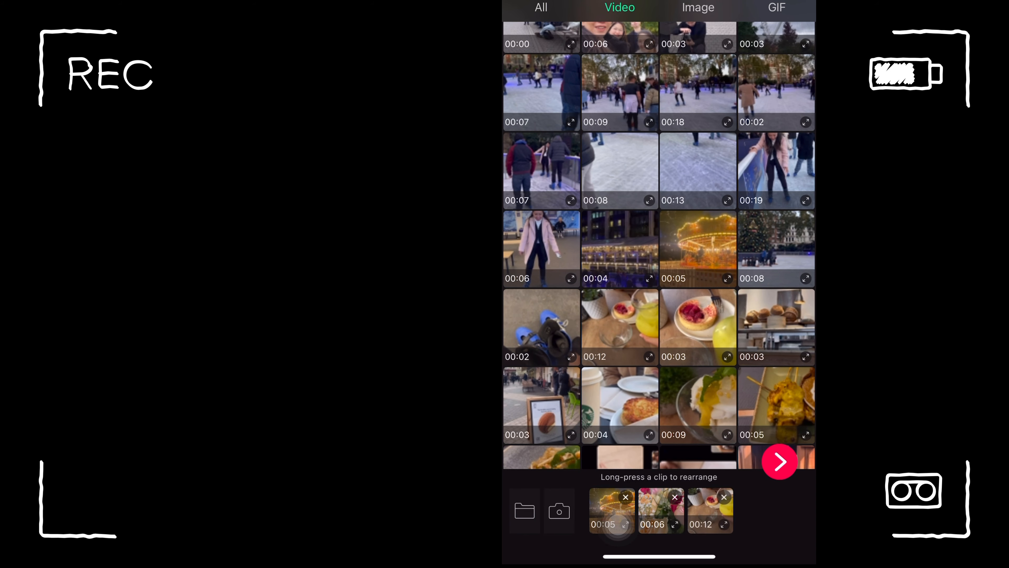
pyautogui.click(780, 461)
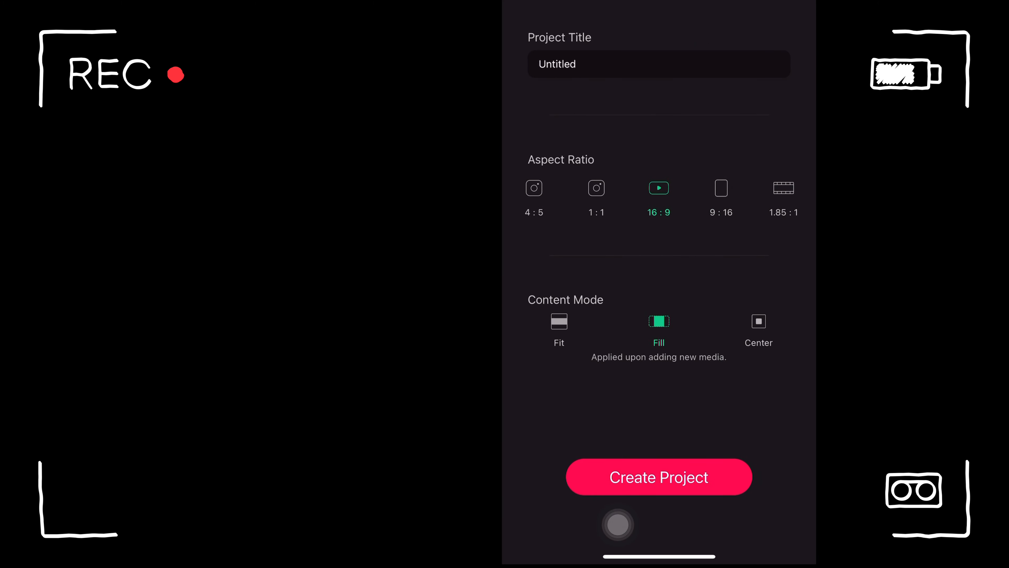
pyautogui.click(720, 188)
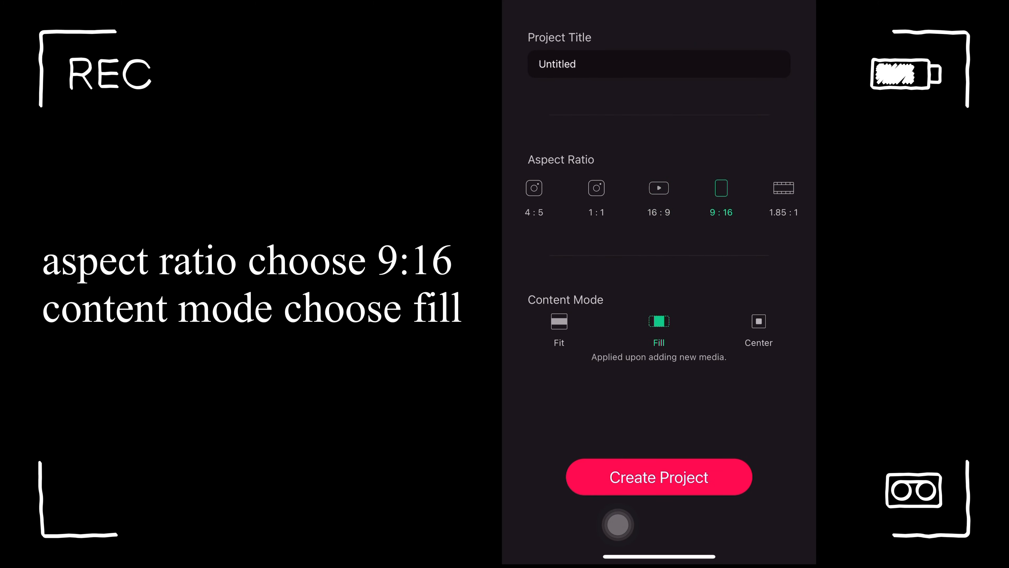
pyautogui.click(658, 477)
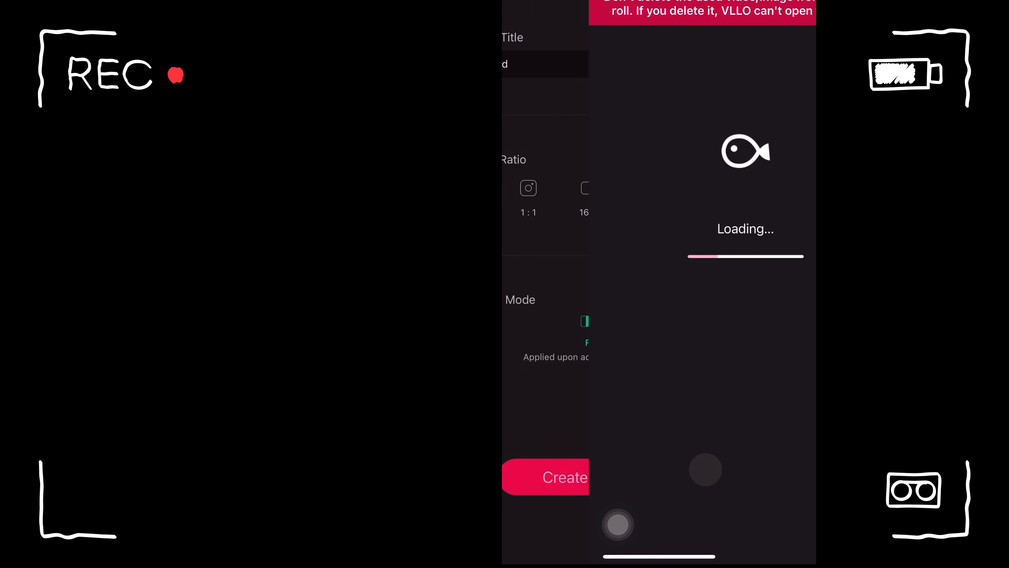
# Play back the three-clip timeline, pause it, and bring up the 4K UHD 60 fps export settings.
pyautogui.click(564, 476)
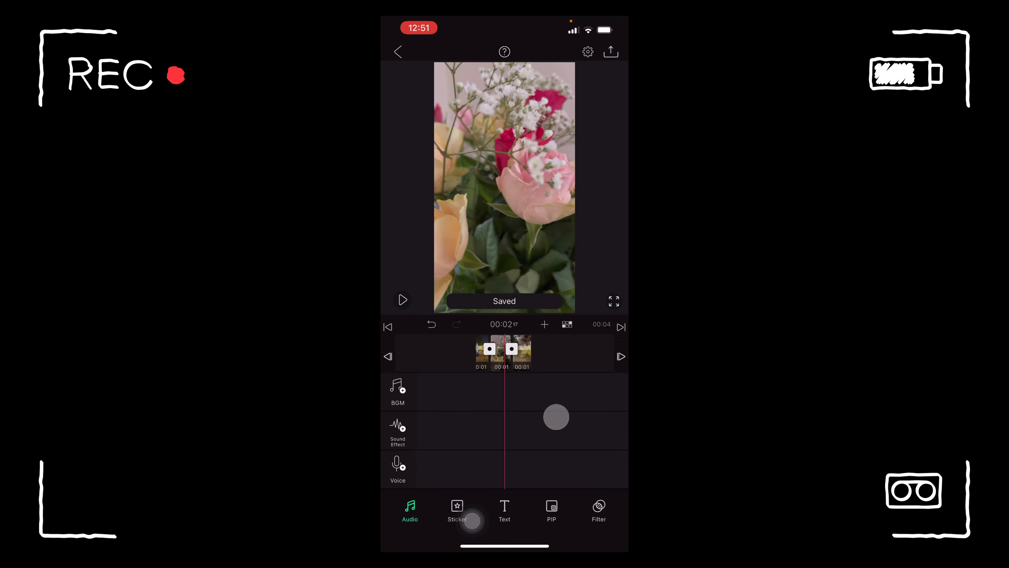
pyautogui.click(504, 352)
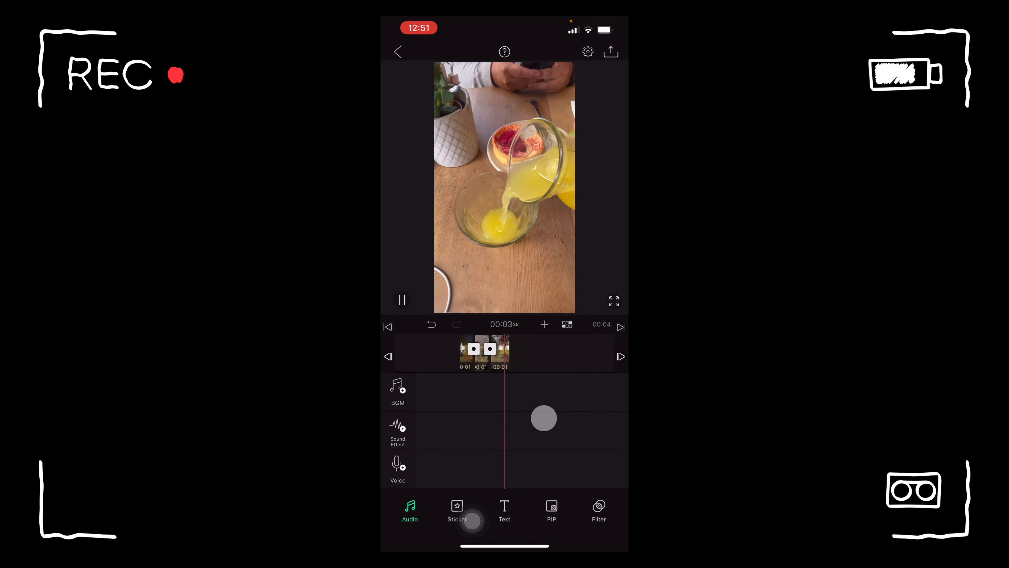
pyautogui.click(402, 300)
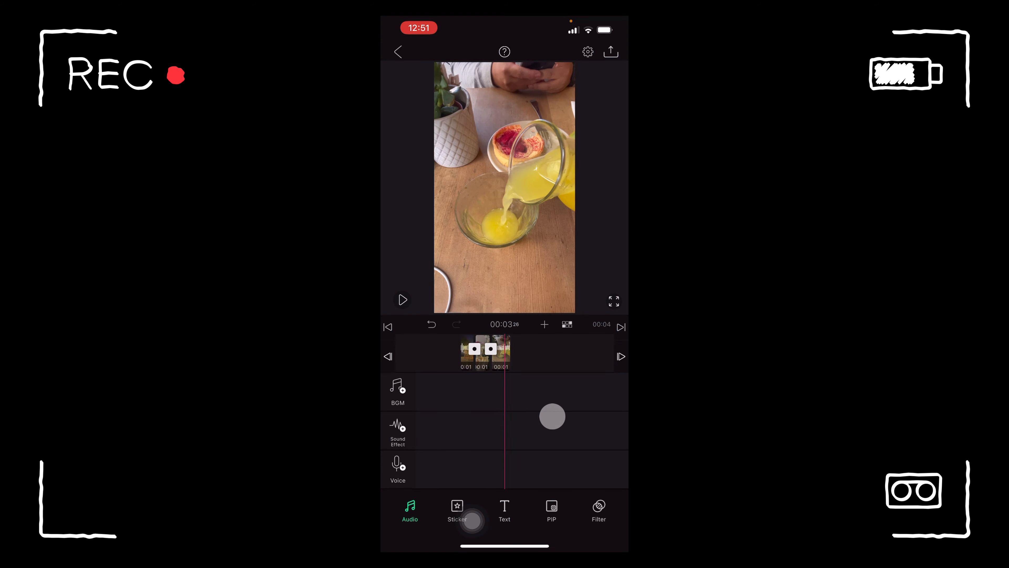
pyautogui.click(487, 353)
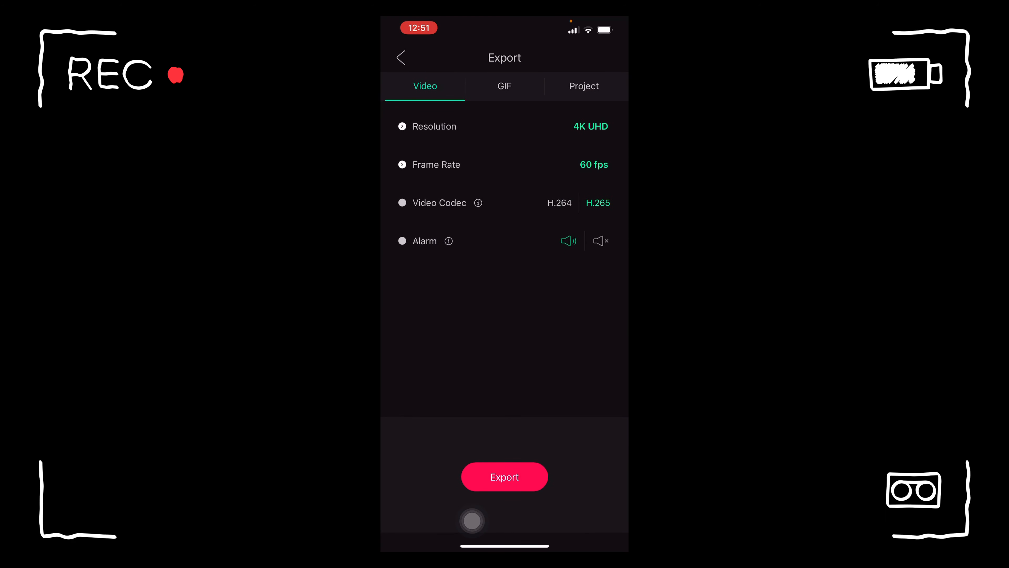
# Export the finished video at 4K UHD, 60 fps.
pyautogui.click(504, 476)
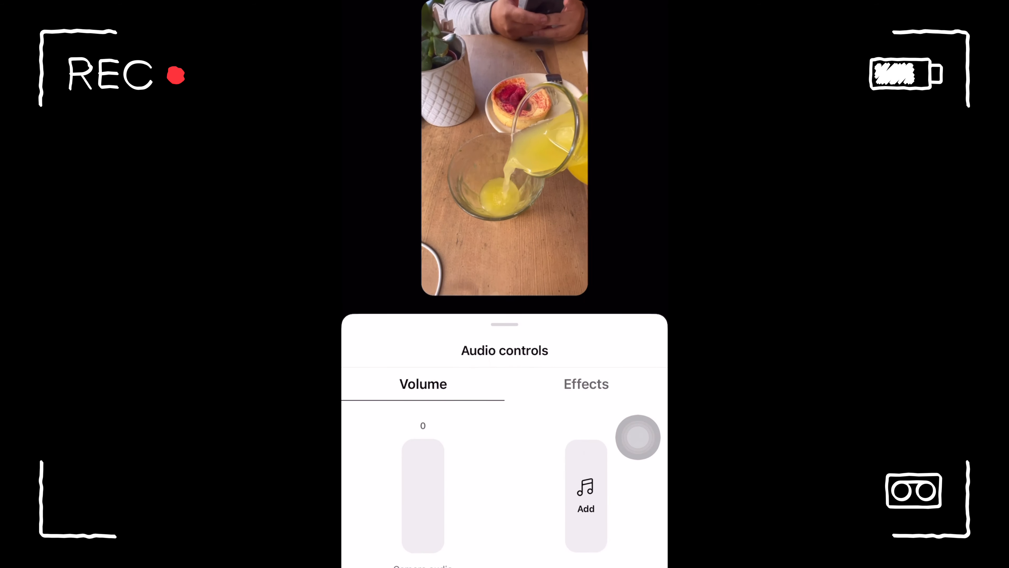
# Search 'ifhy' and set IFHY (feat. Pharrell) as the Reel's music, then continue to sharing.
pyautogui.click(586, 495)
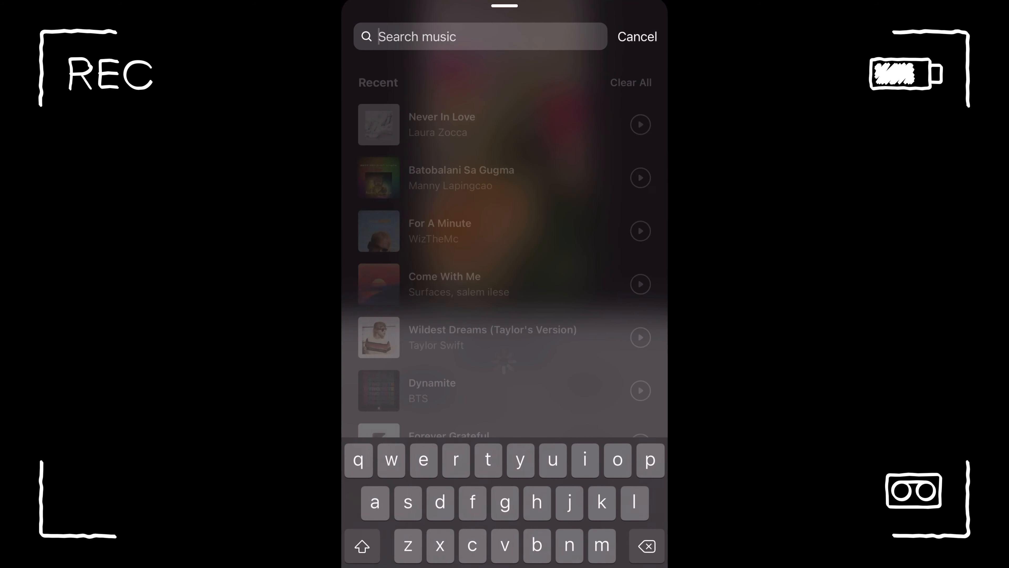
pyautogui.write('f')
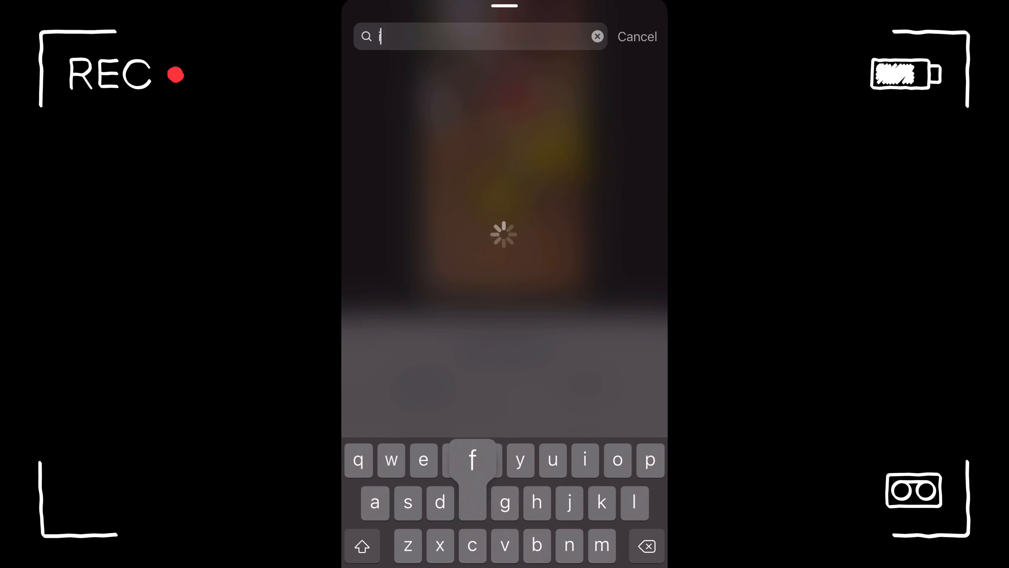
pyautogui.write('fhy')
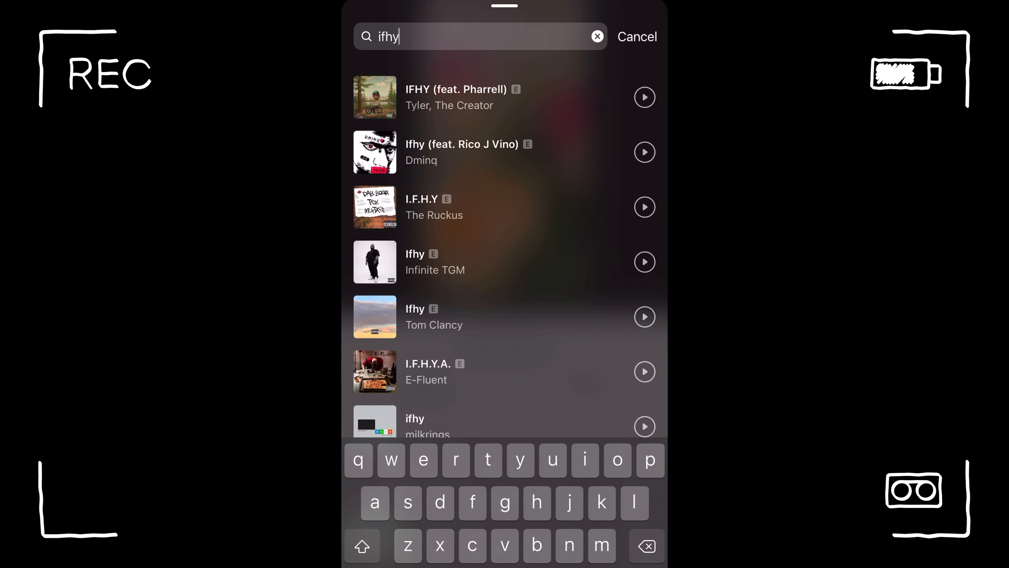
pyautogui.click(645, 97)
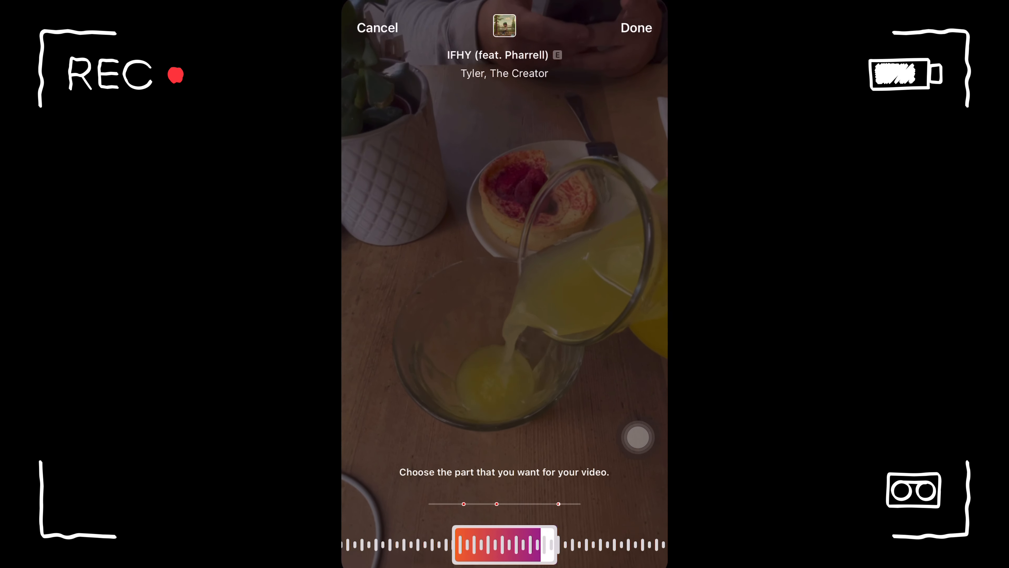
pyautogui.click(636, 28)
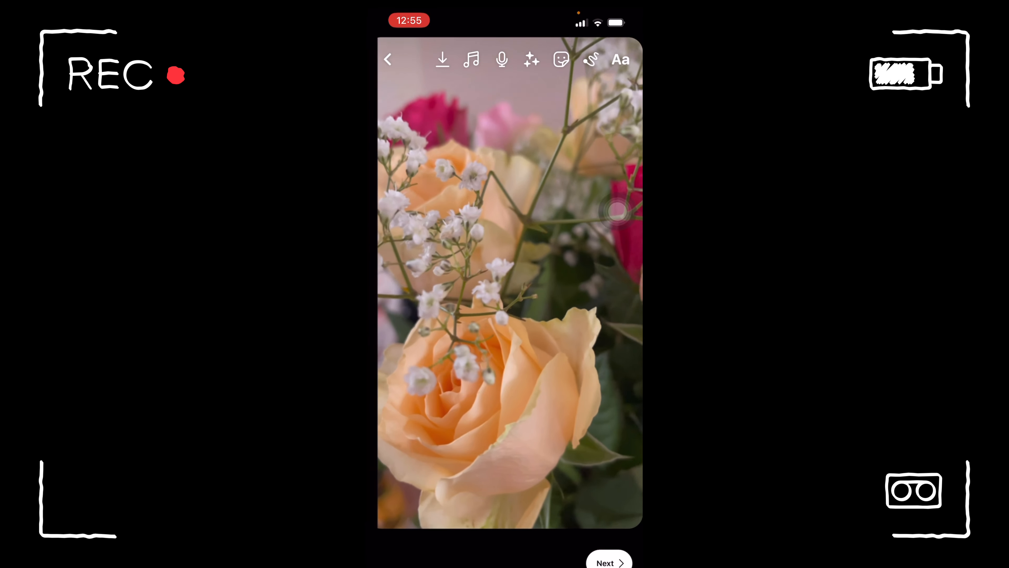
pyautogui.click(608, 562)
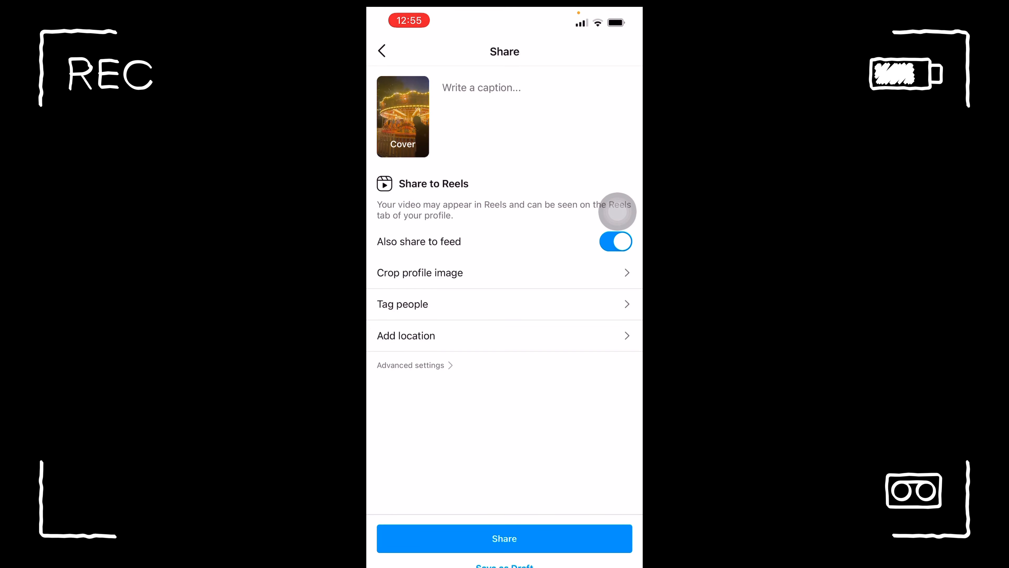
# Share the Reel to the feed and unmute it to hear the soundtrack.
pyautogui.click(407, 335)
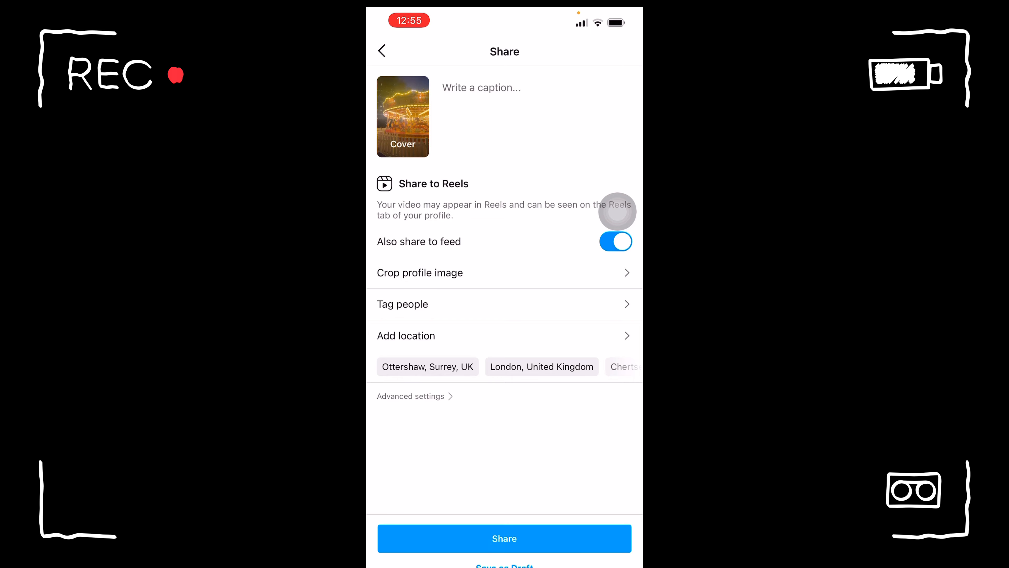
pyautogui.click(505, 539)
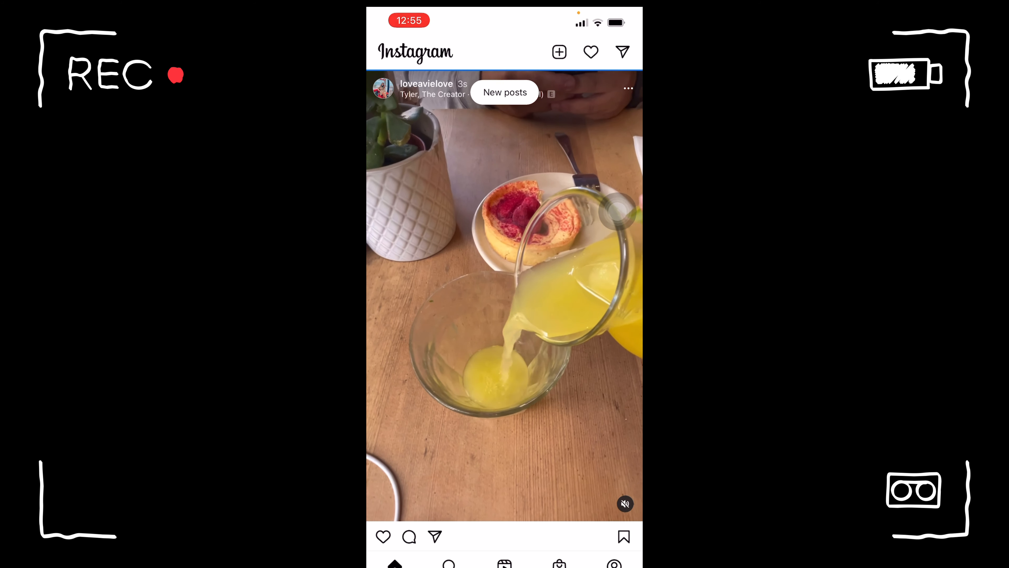
pyautogui.click(624, 503)
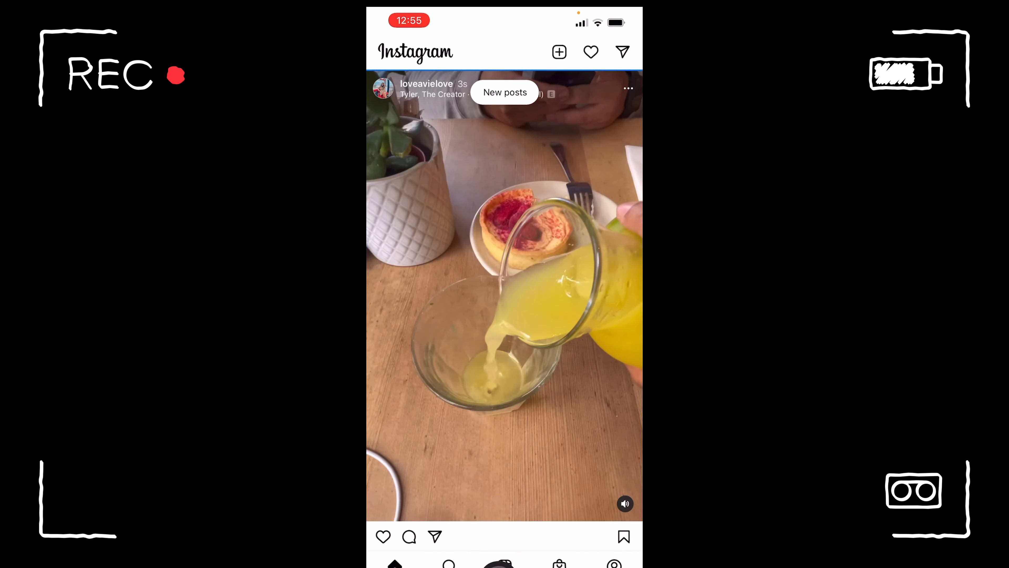